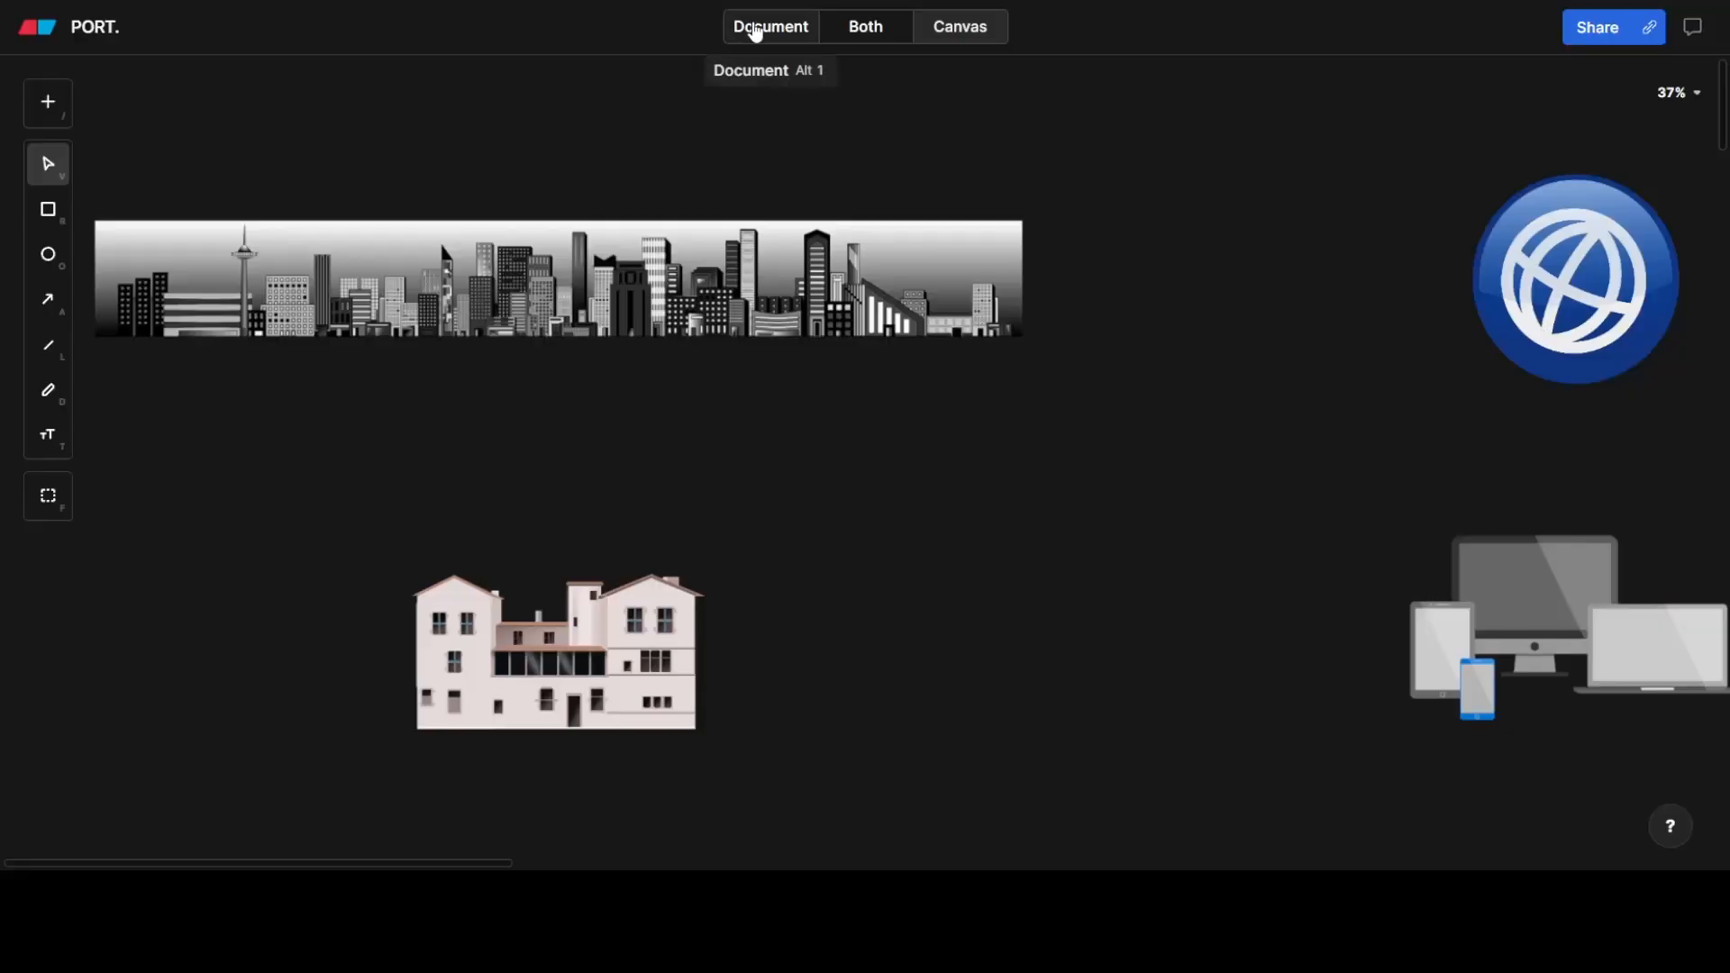
Switch the PORT file from Canvas to its written Document outline
{"action": "left_click", "coordinate": [772, 25]}
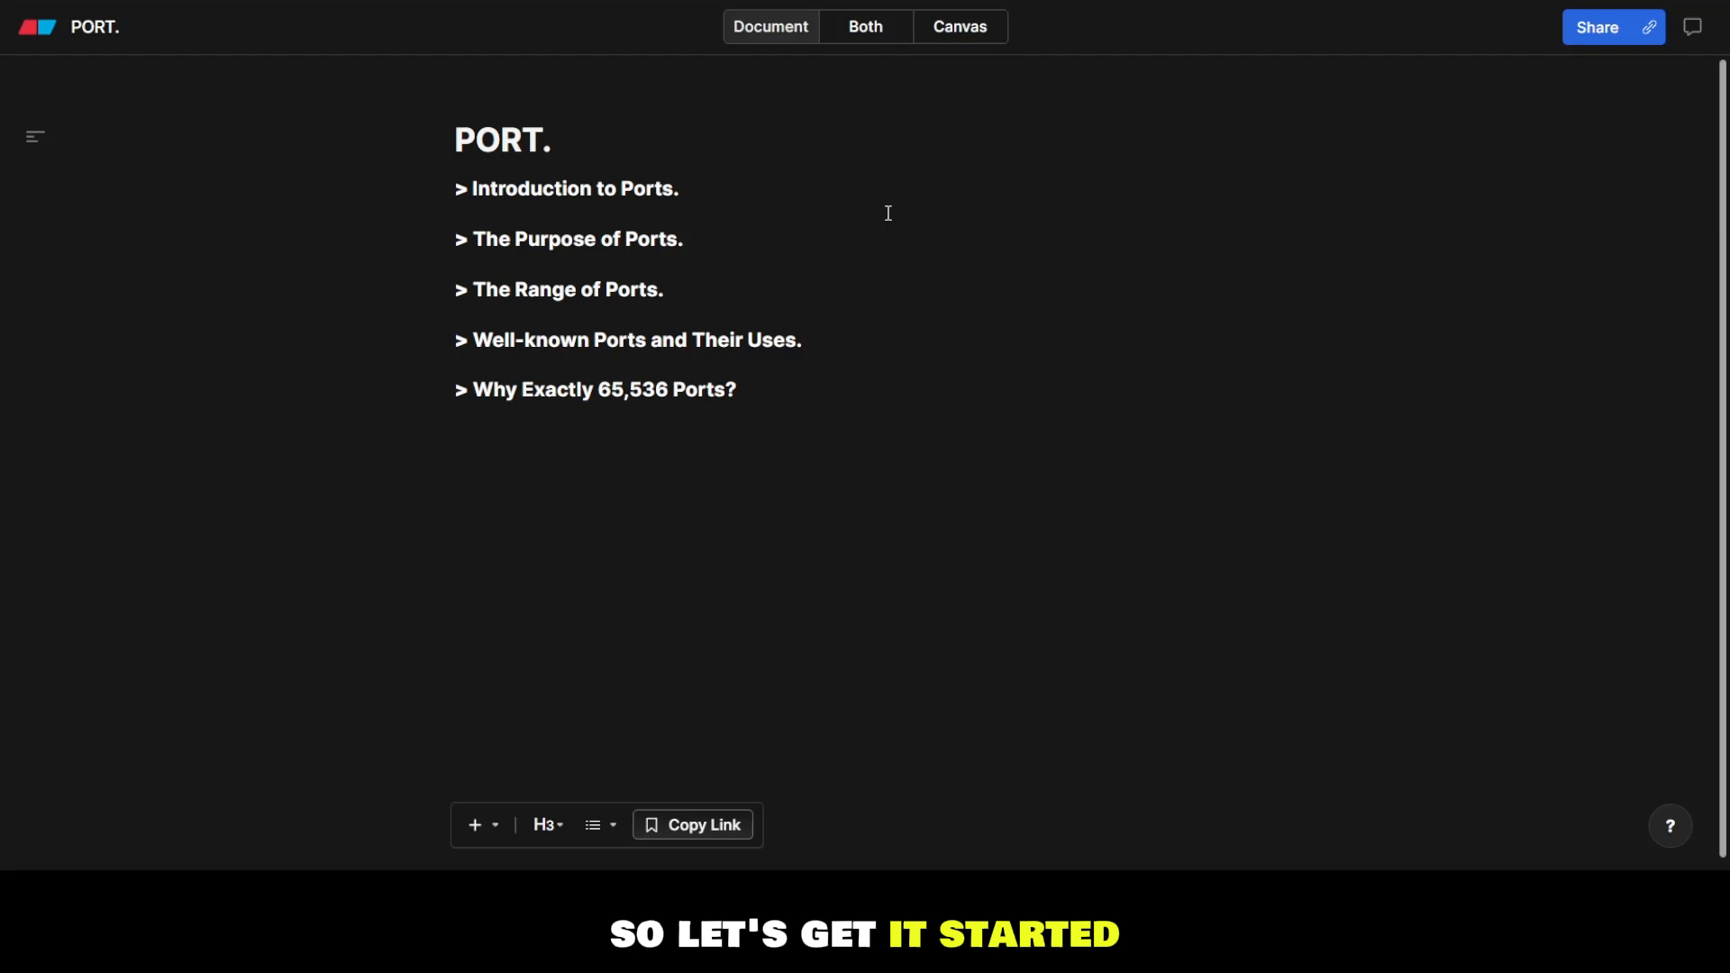
Return to the canvas showing the house and laptop analogy figures
{"action": "left_click", "coordinate": [959, 26]}
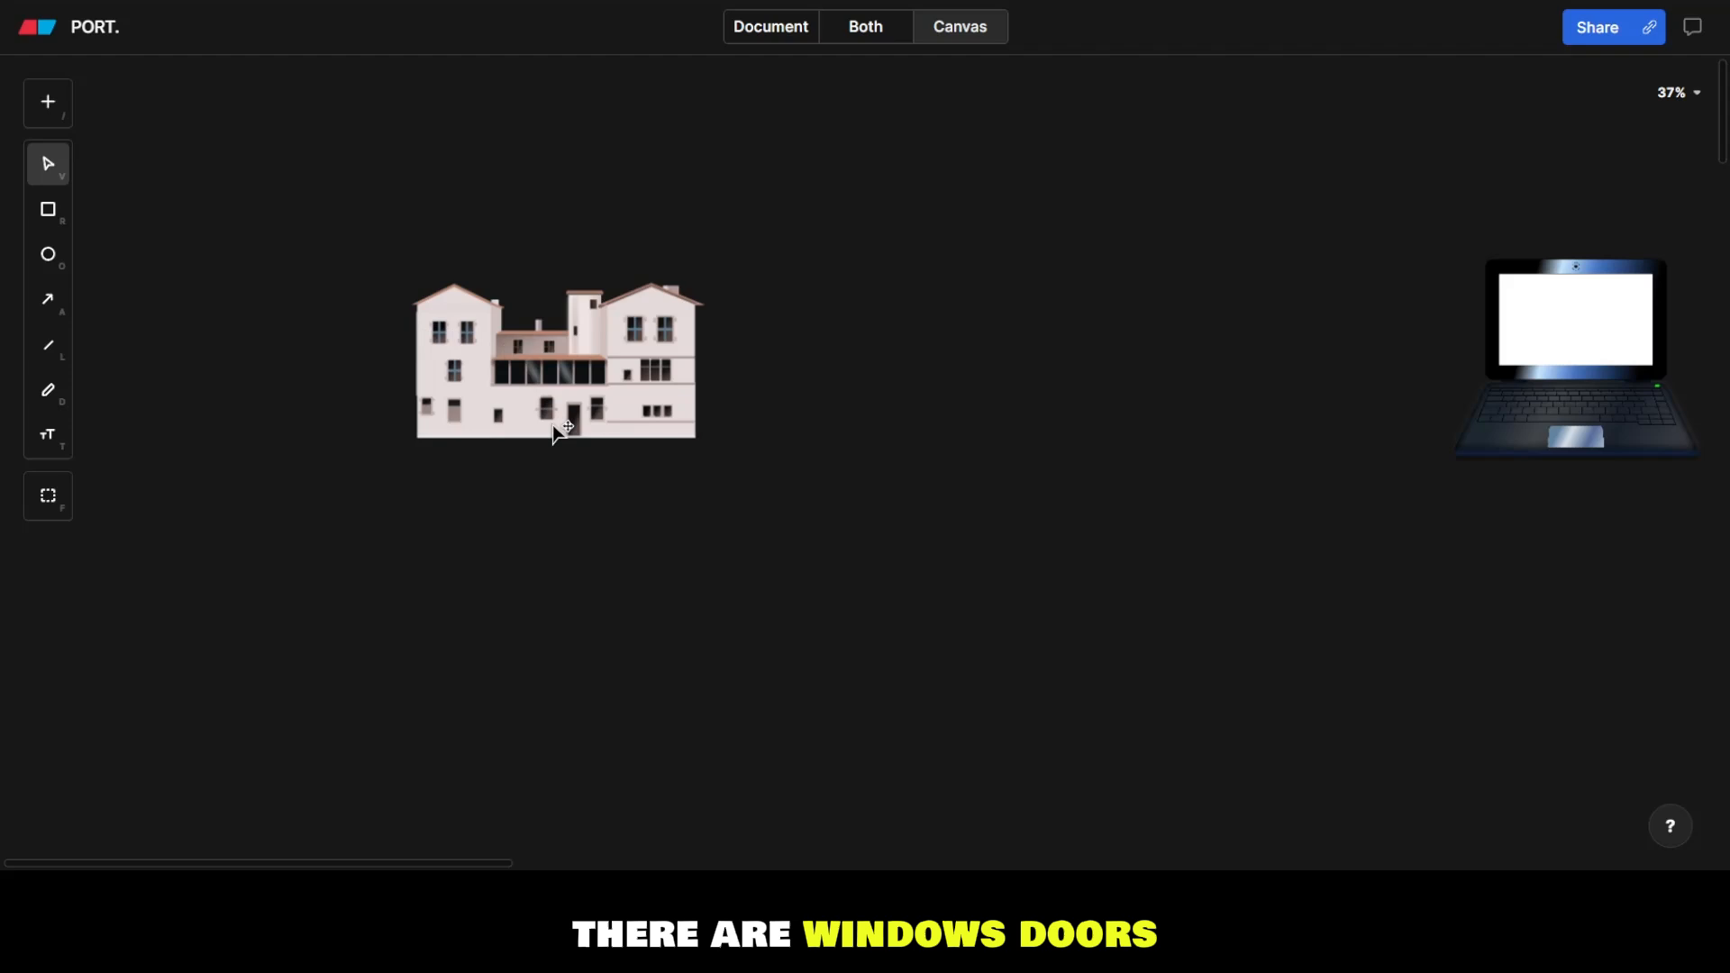
{"action": "mouse_move", "coordinate": [1564, 287]}
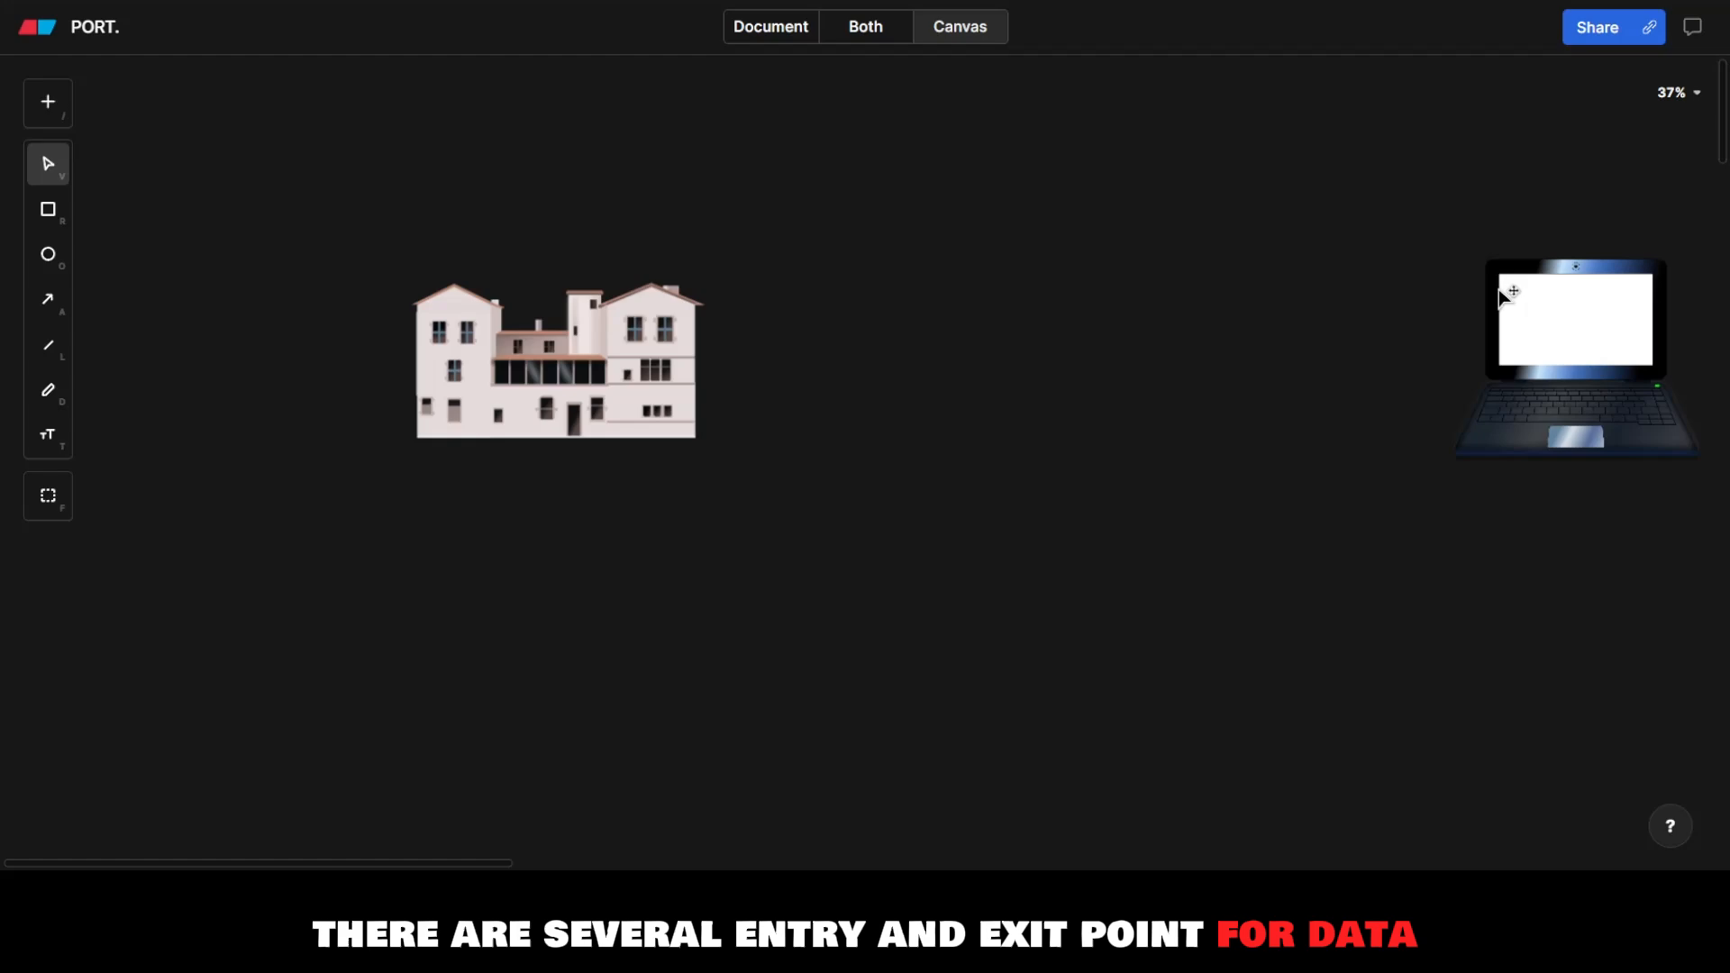
{"action": "mouse_move", "coordinate": [1529, 332]}
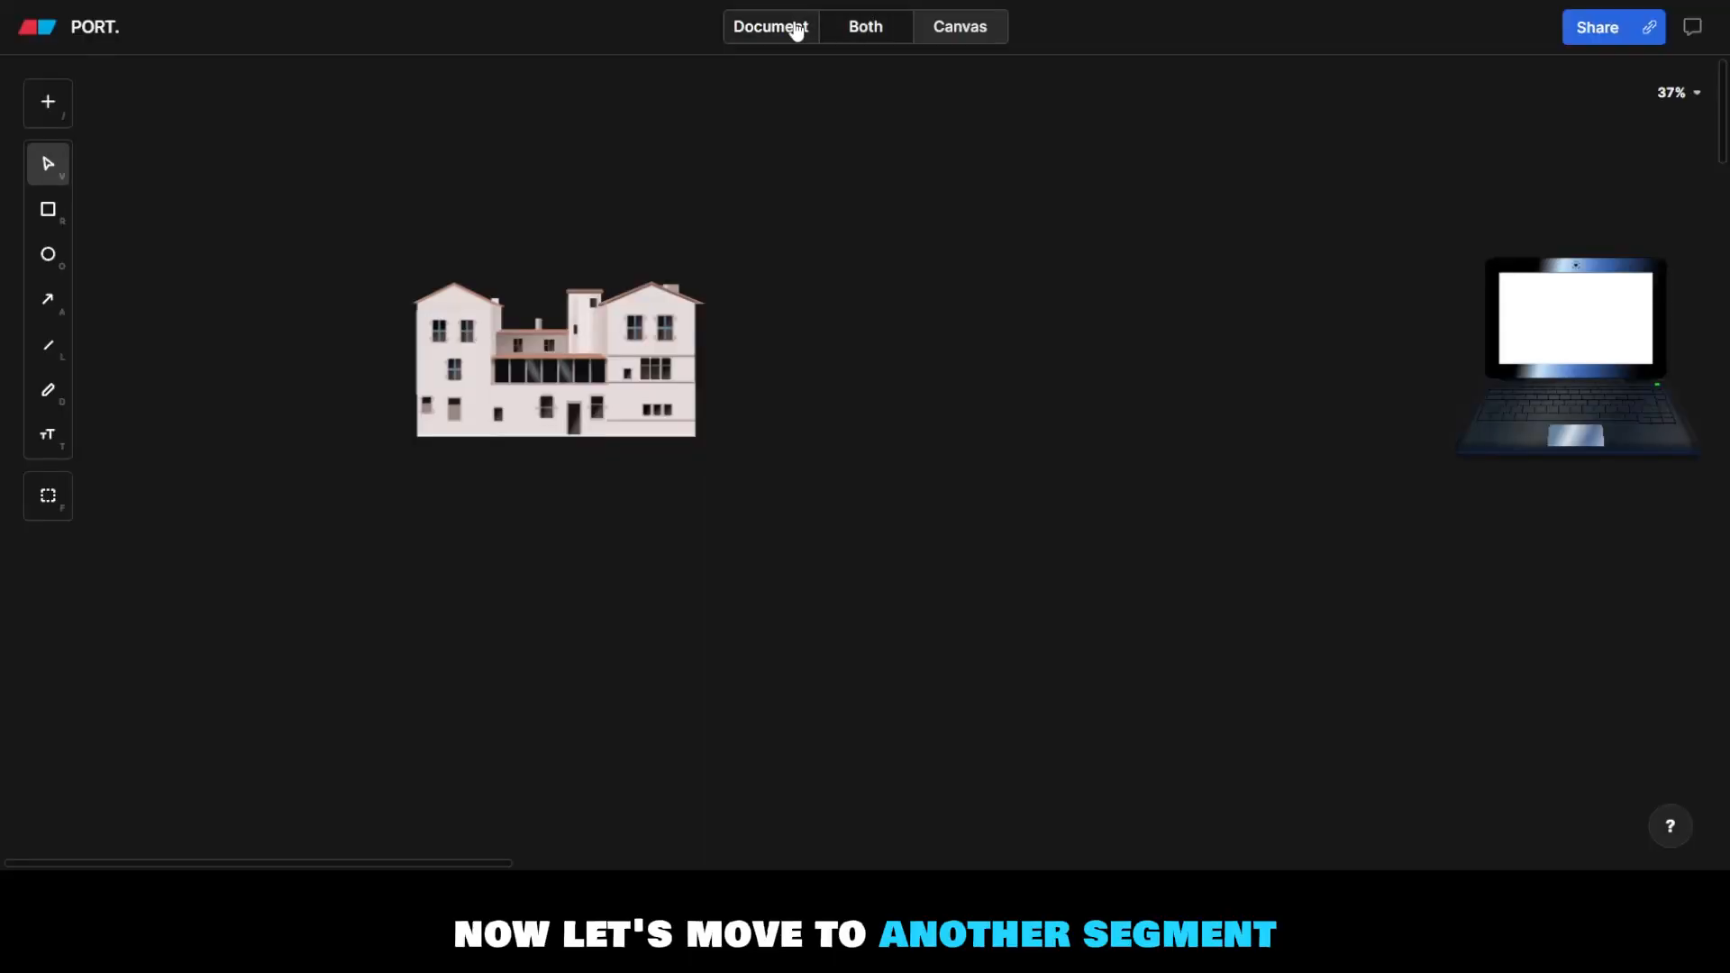
Revisit the outline, then return to the canvas at the laptop figure with app icons
{"action": "left_click", "coordinate": [771, 25]}
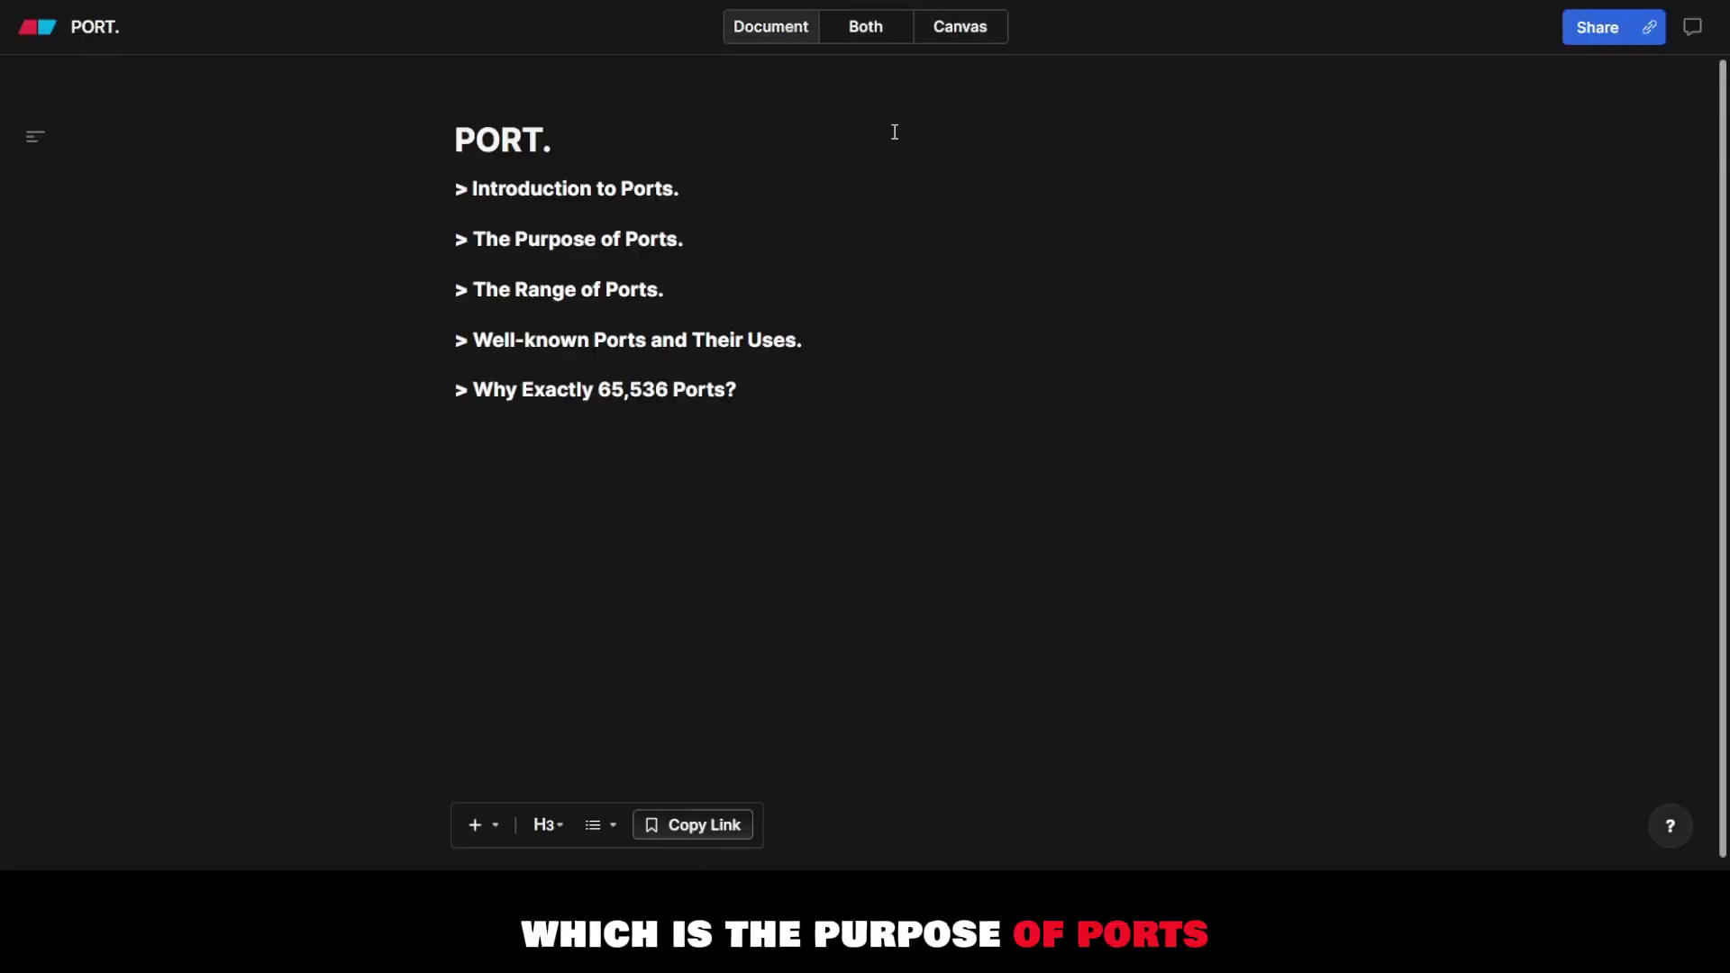
{"action": "left_click", "coordinate": [959, 25]}
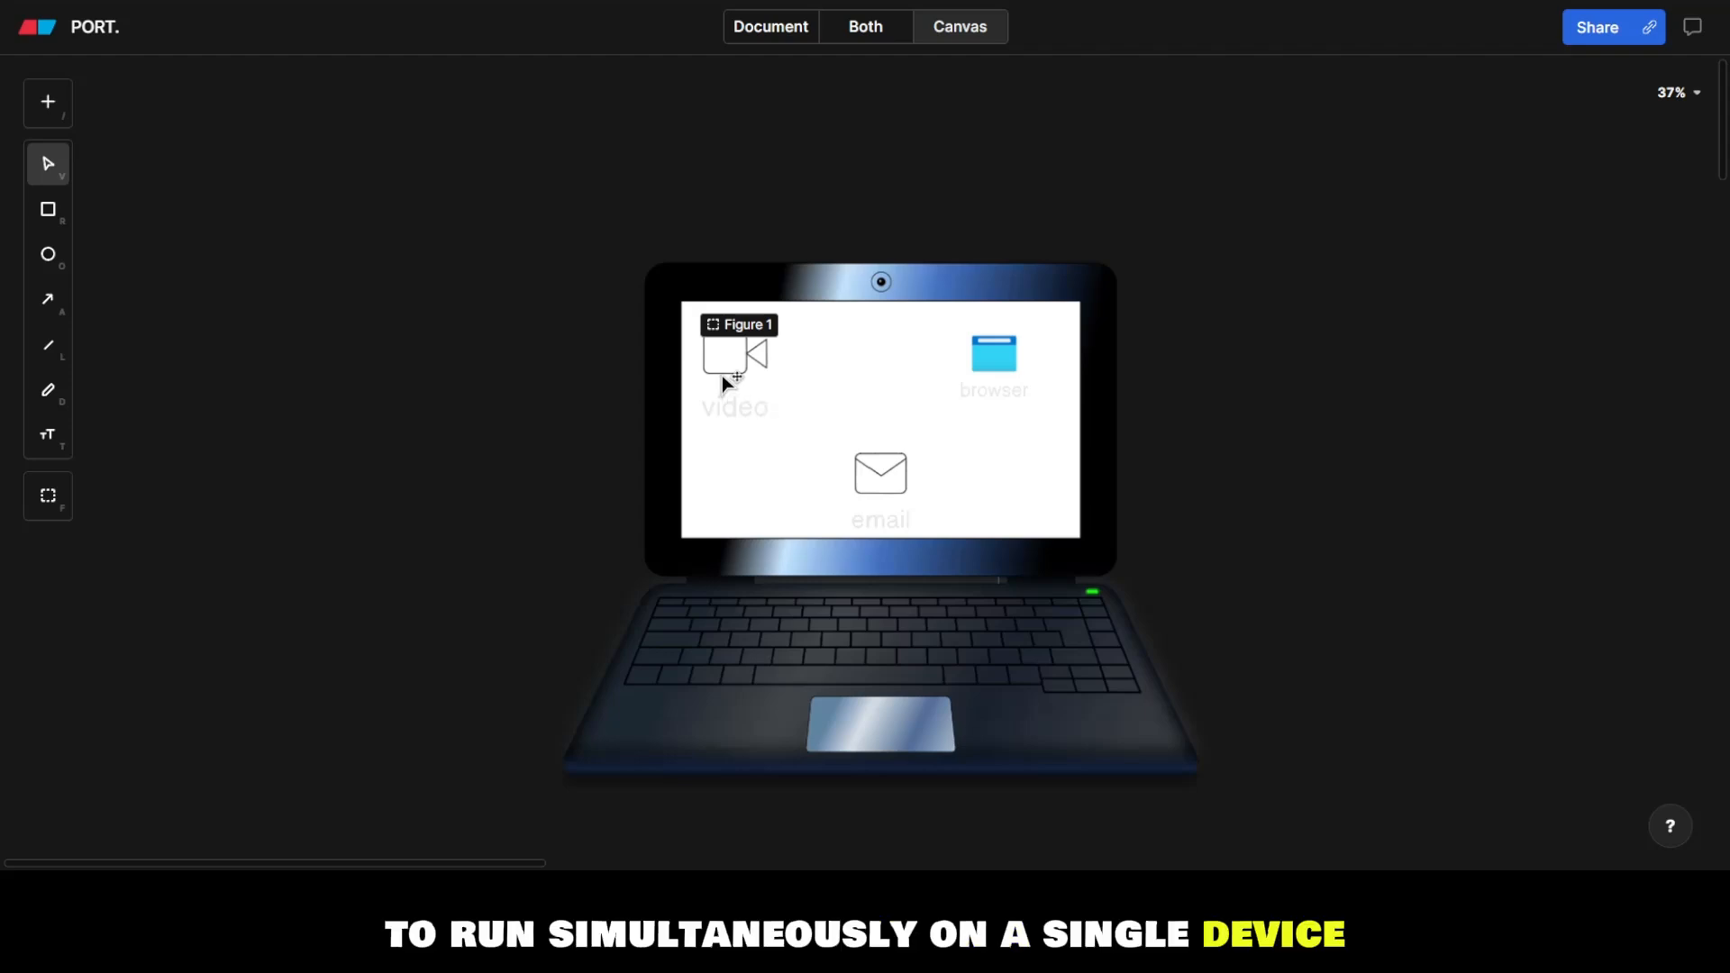
{"action": "mouse_move", "coordinate": [919, 418]}
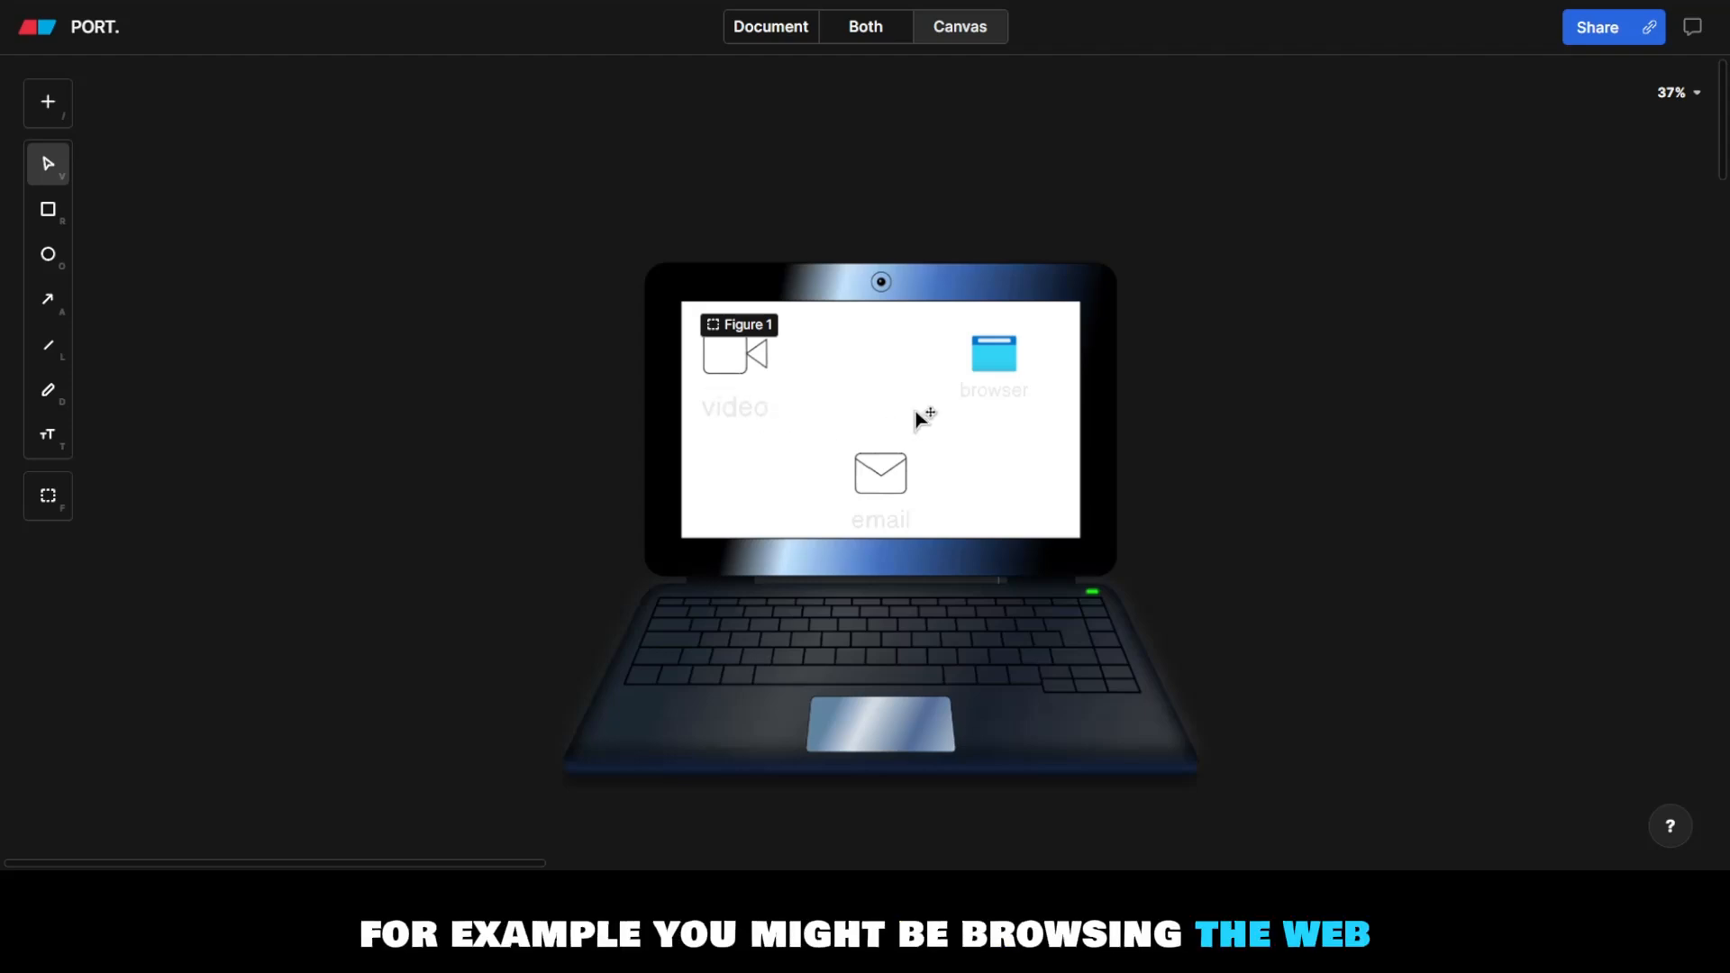
{"action": "mouse_move", "coordinate": [991, 362]}
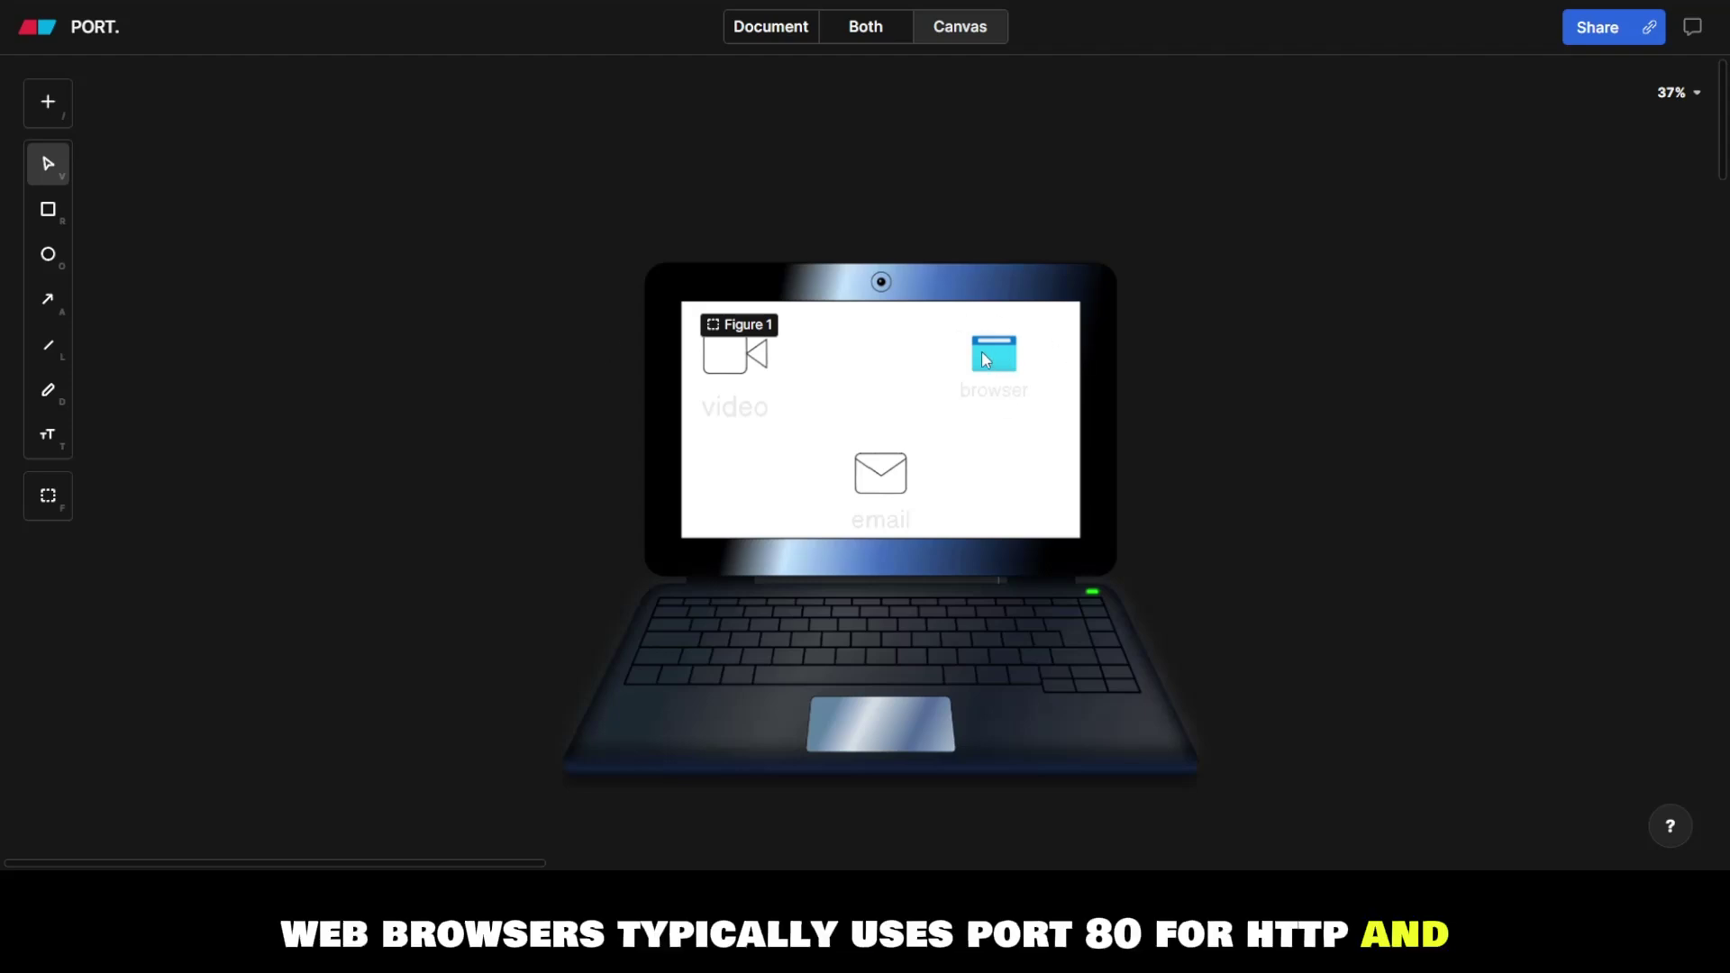
{"action": "mouse_move", "coordinate": [952, 353]}
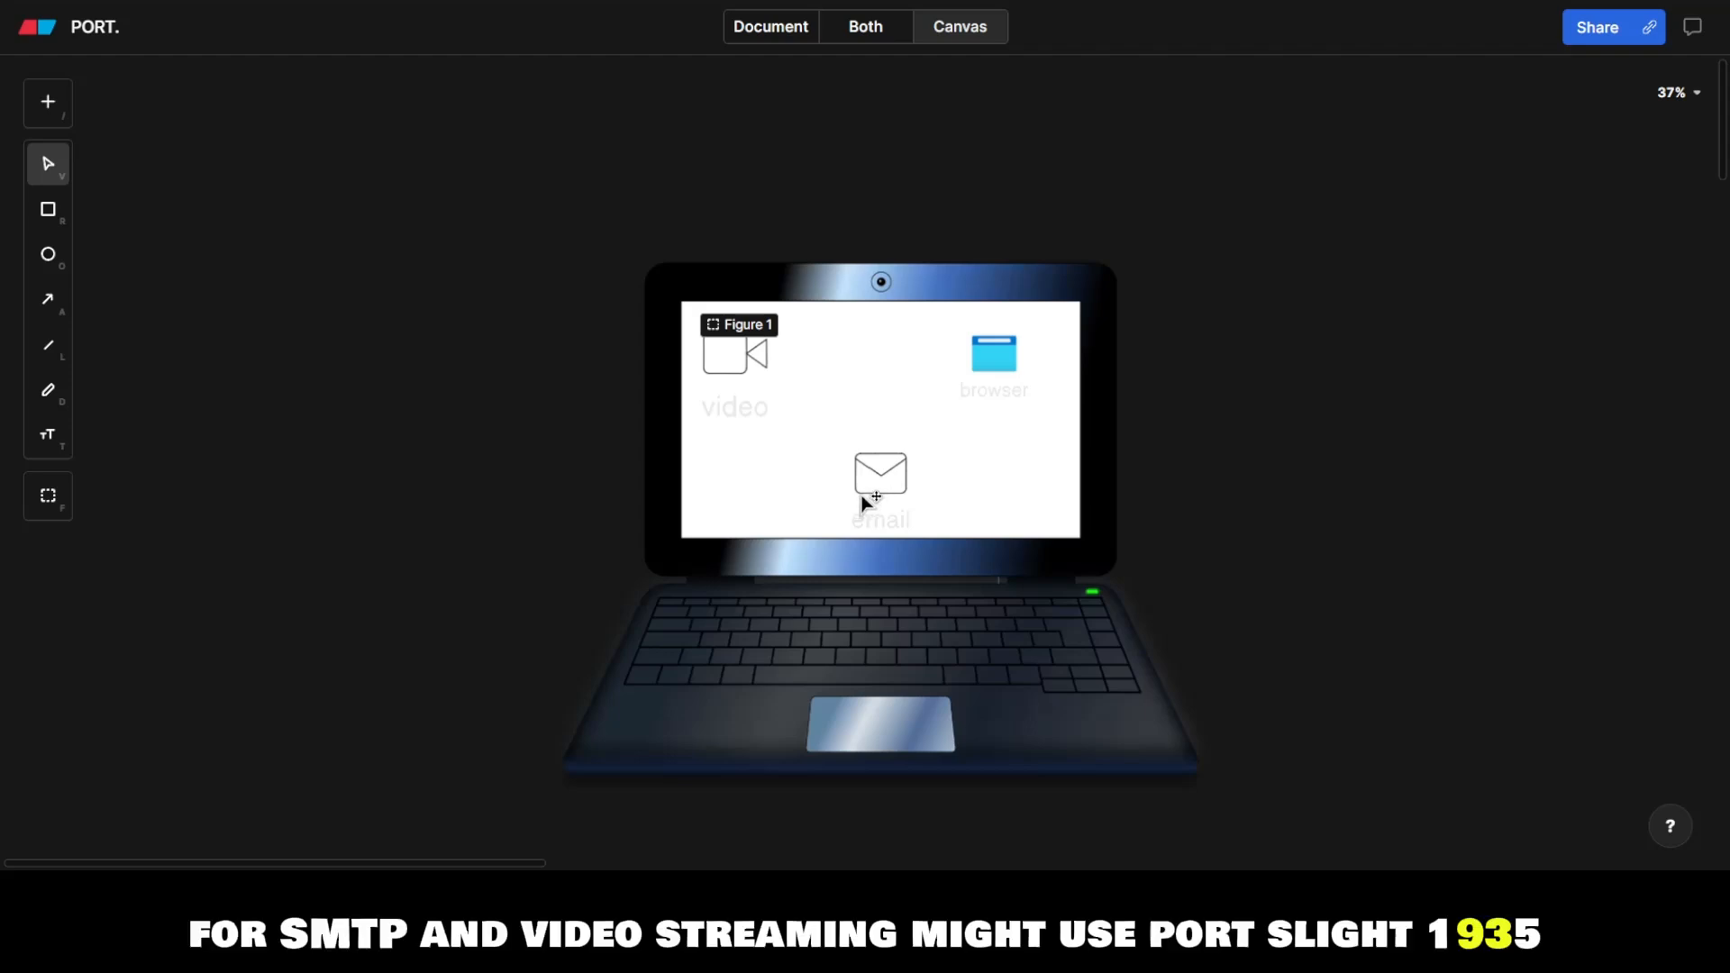
{"action": "mouse_move", "coordinate": [747, 383]}
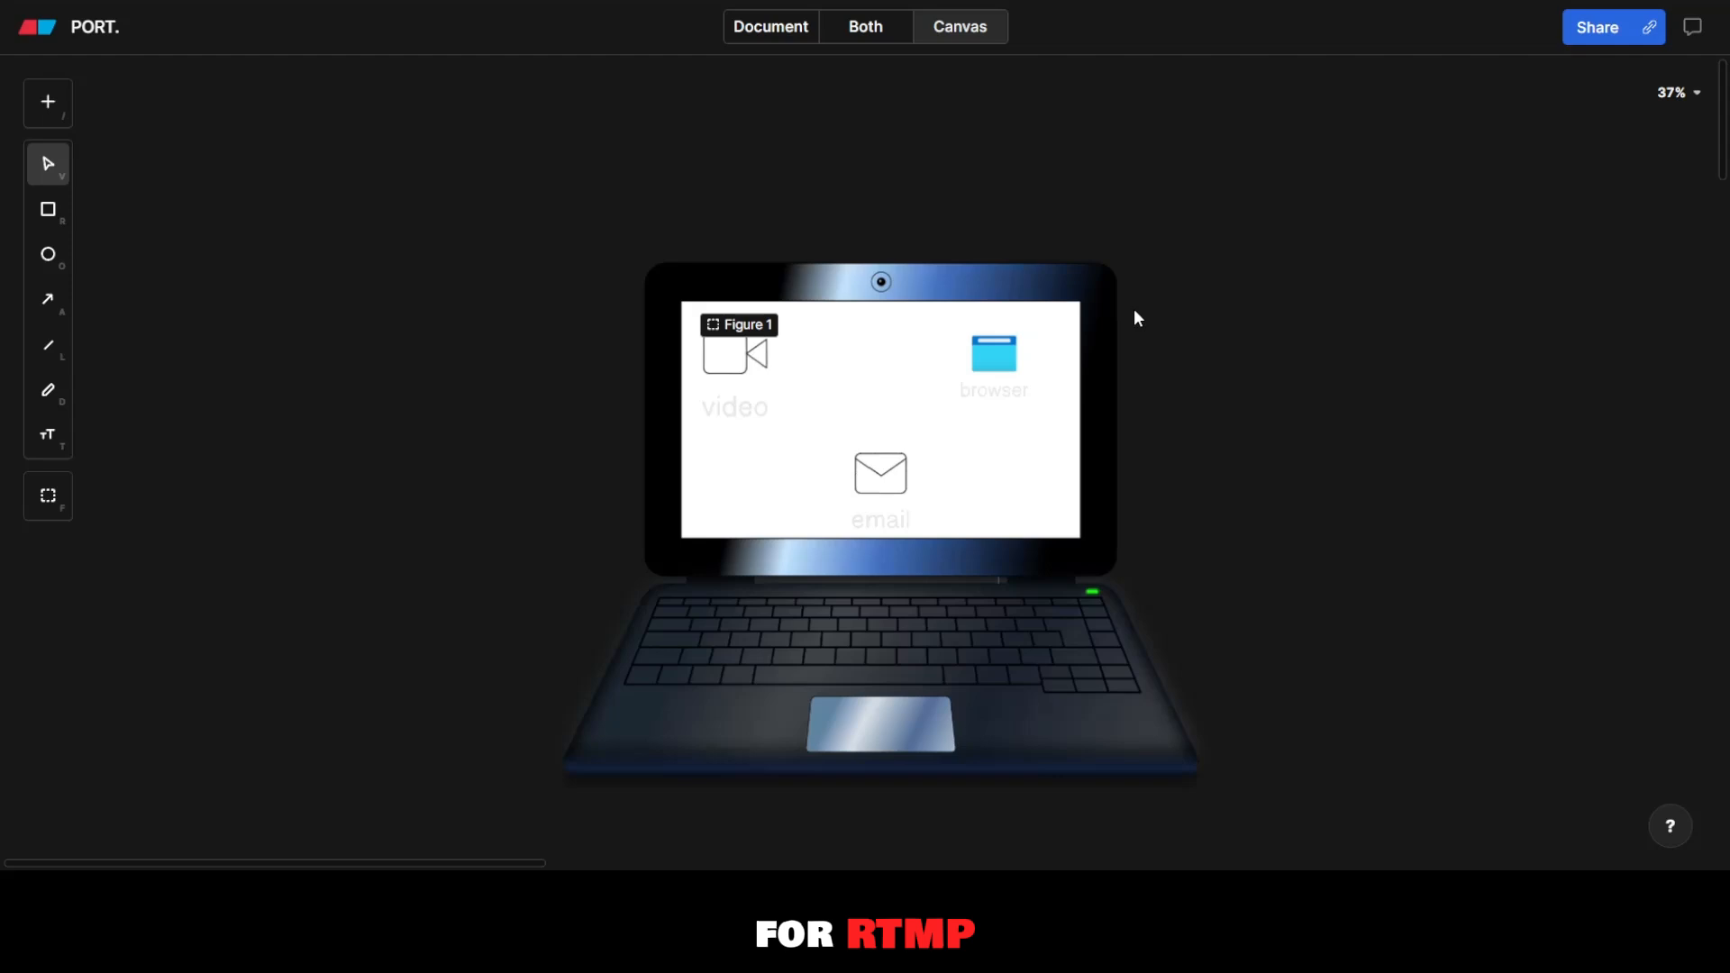
Revisit the outline, then return to the canvas at the well-known/registered/private port table
{"action": "left_click", "coordinate": [772, 26]}
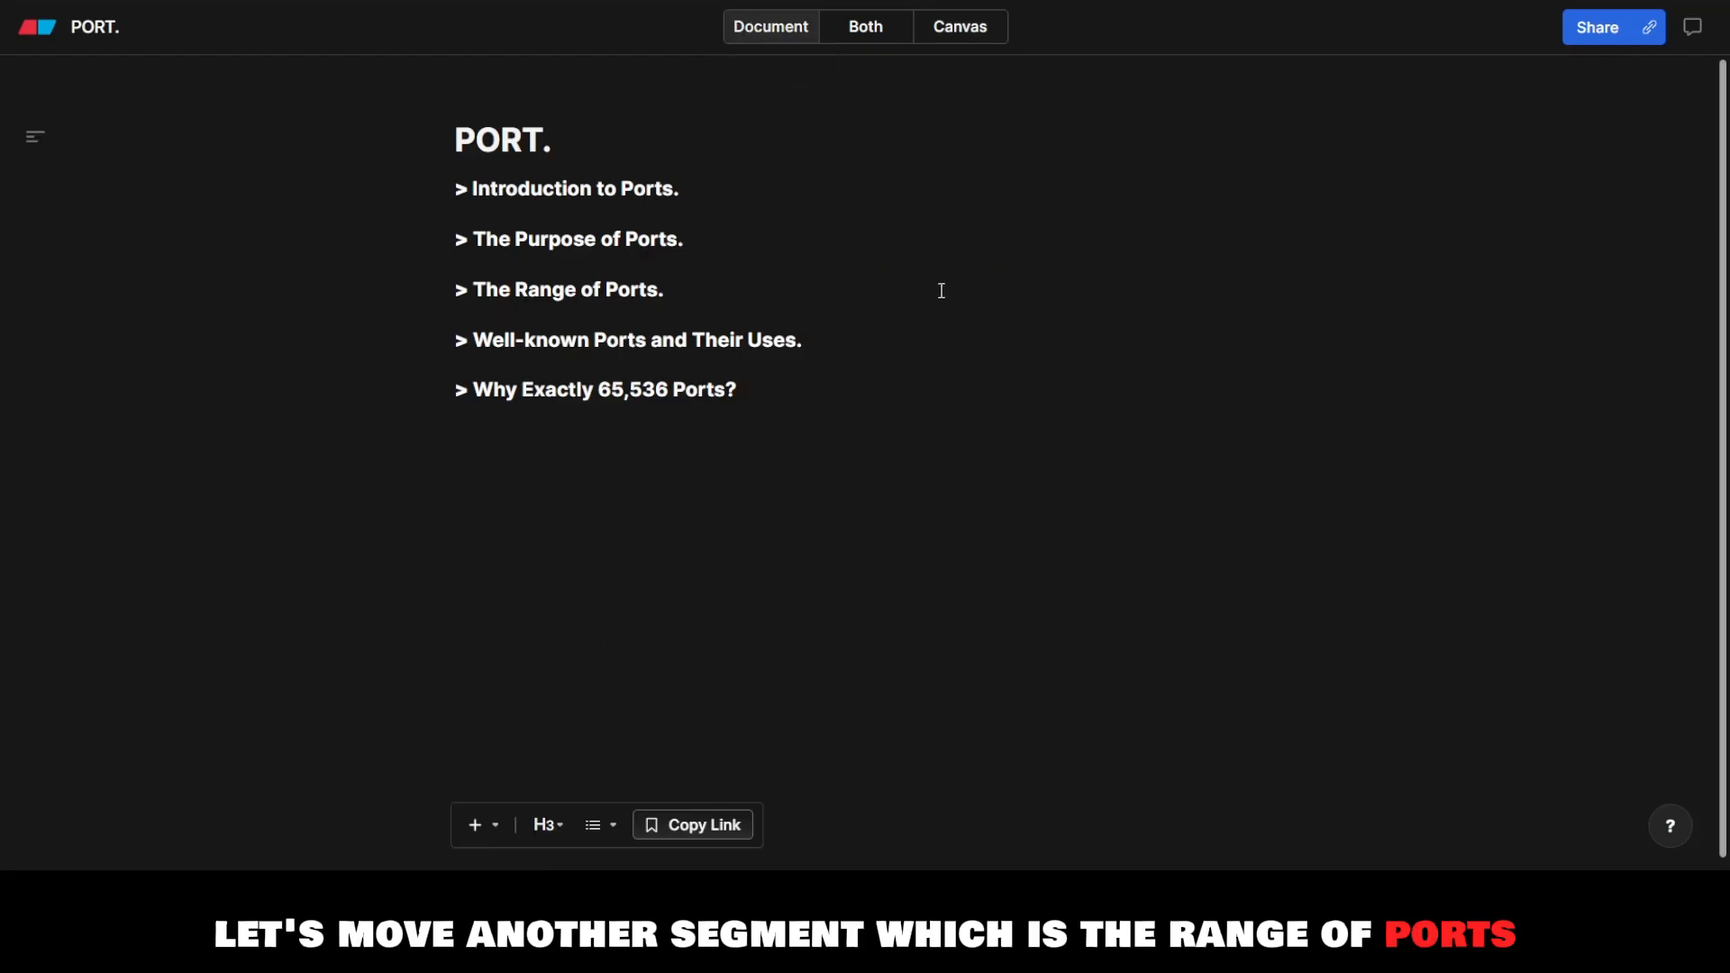
{"action": "left_click", "coordinate": [959, 26]}
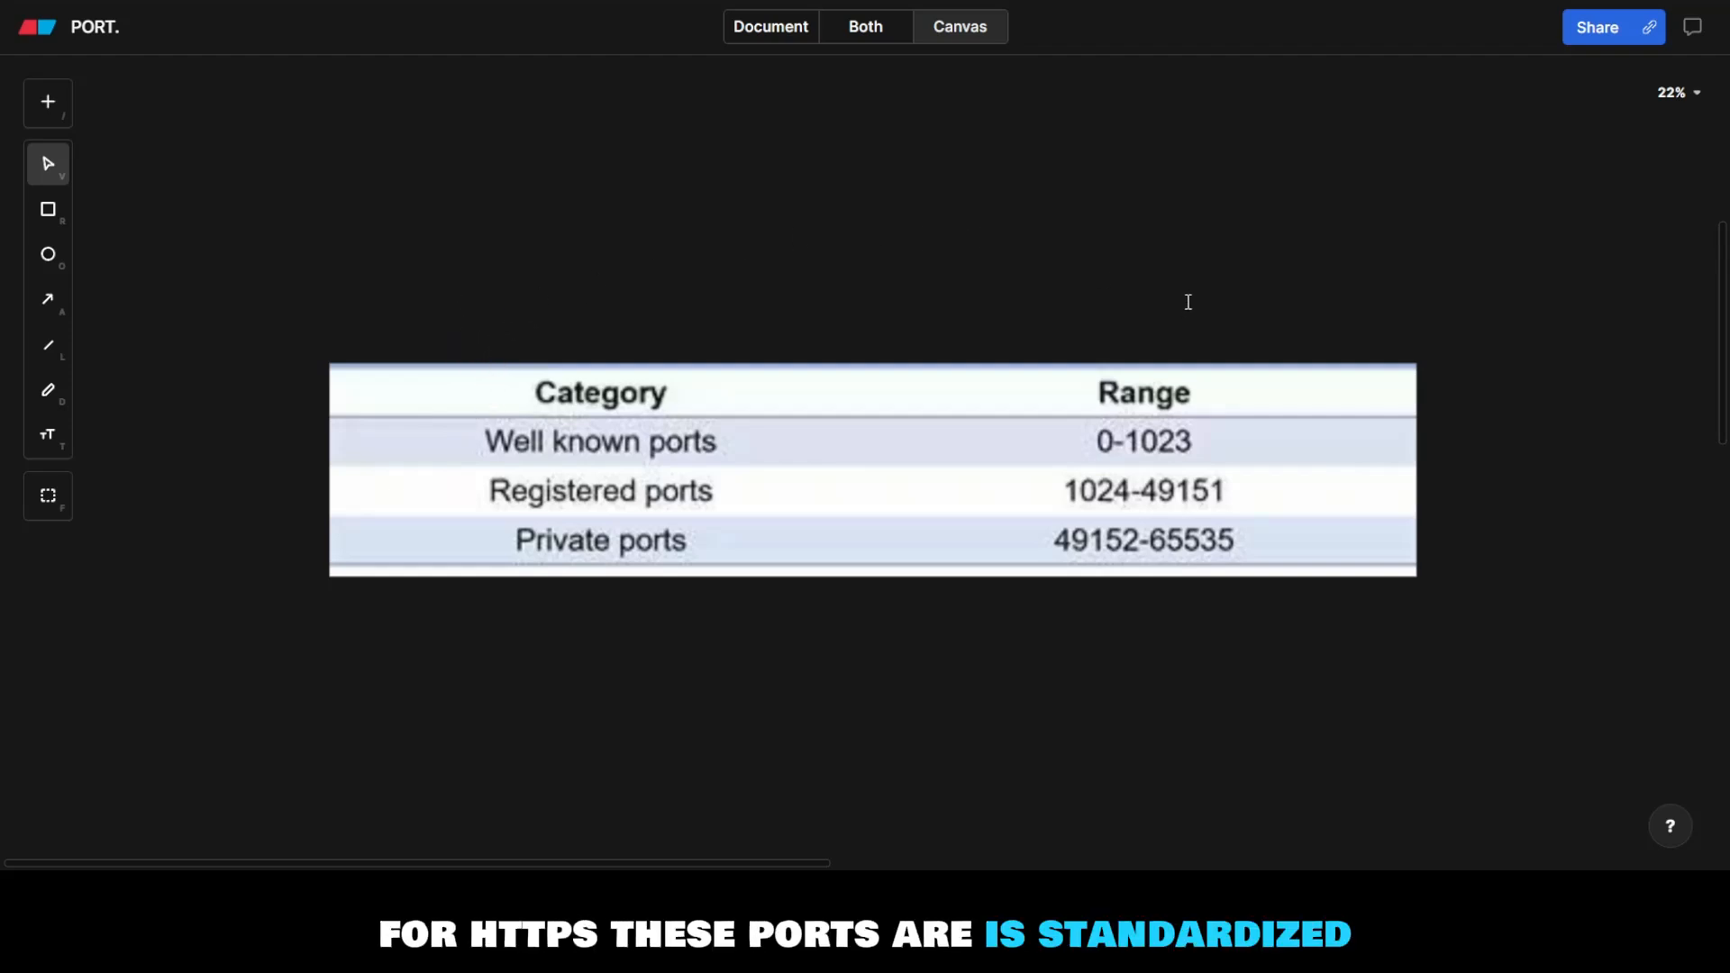
{"action": "mouse_move", "coordinate": [768, 415]}
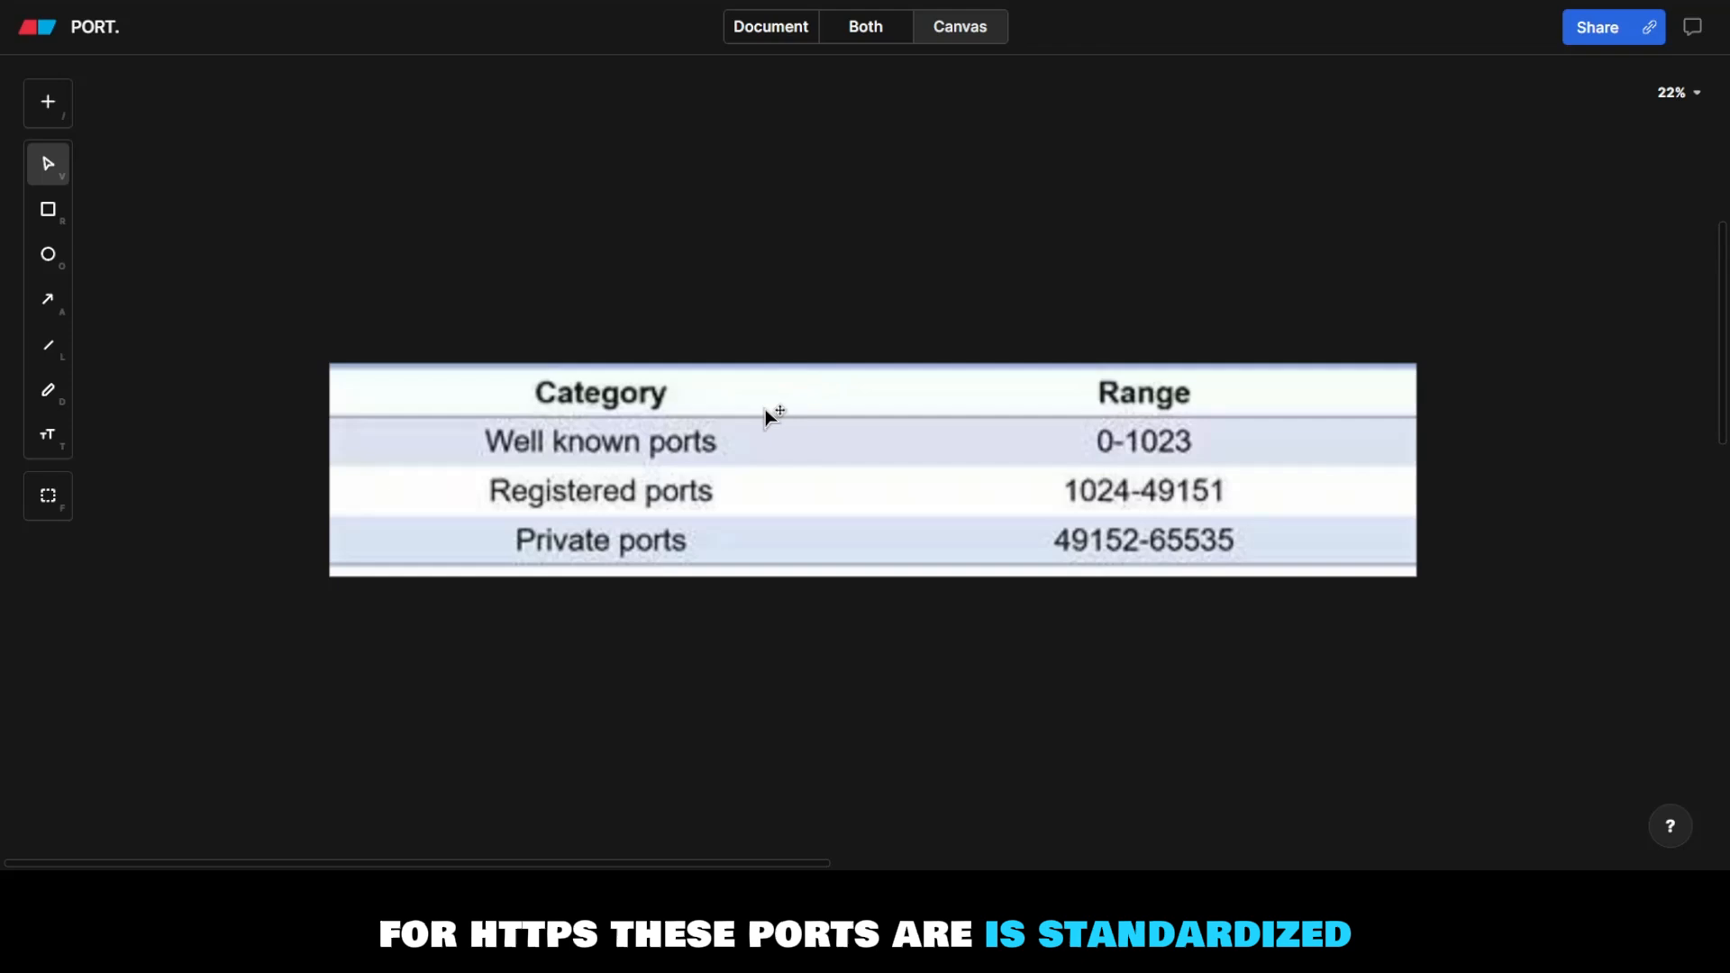
{"action": "mouse_move", "coordinate": [783, 389]}
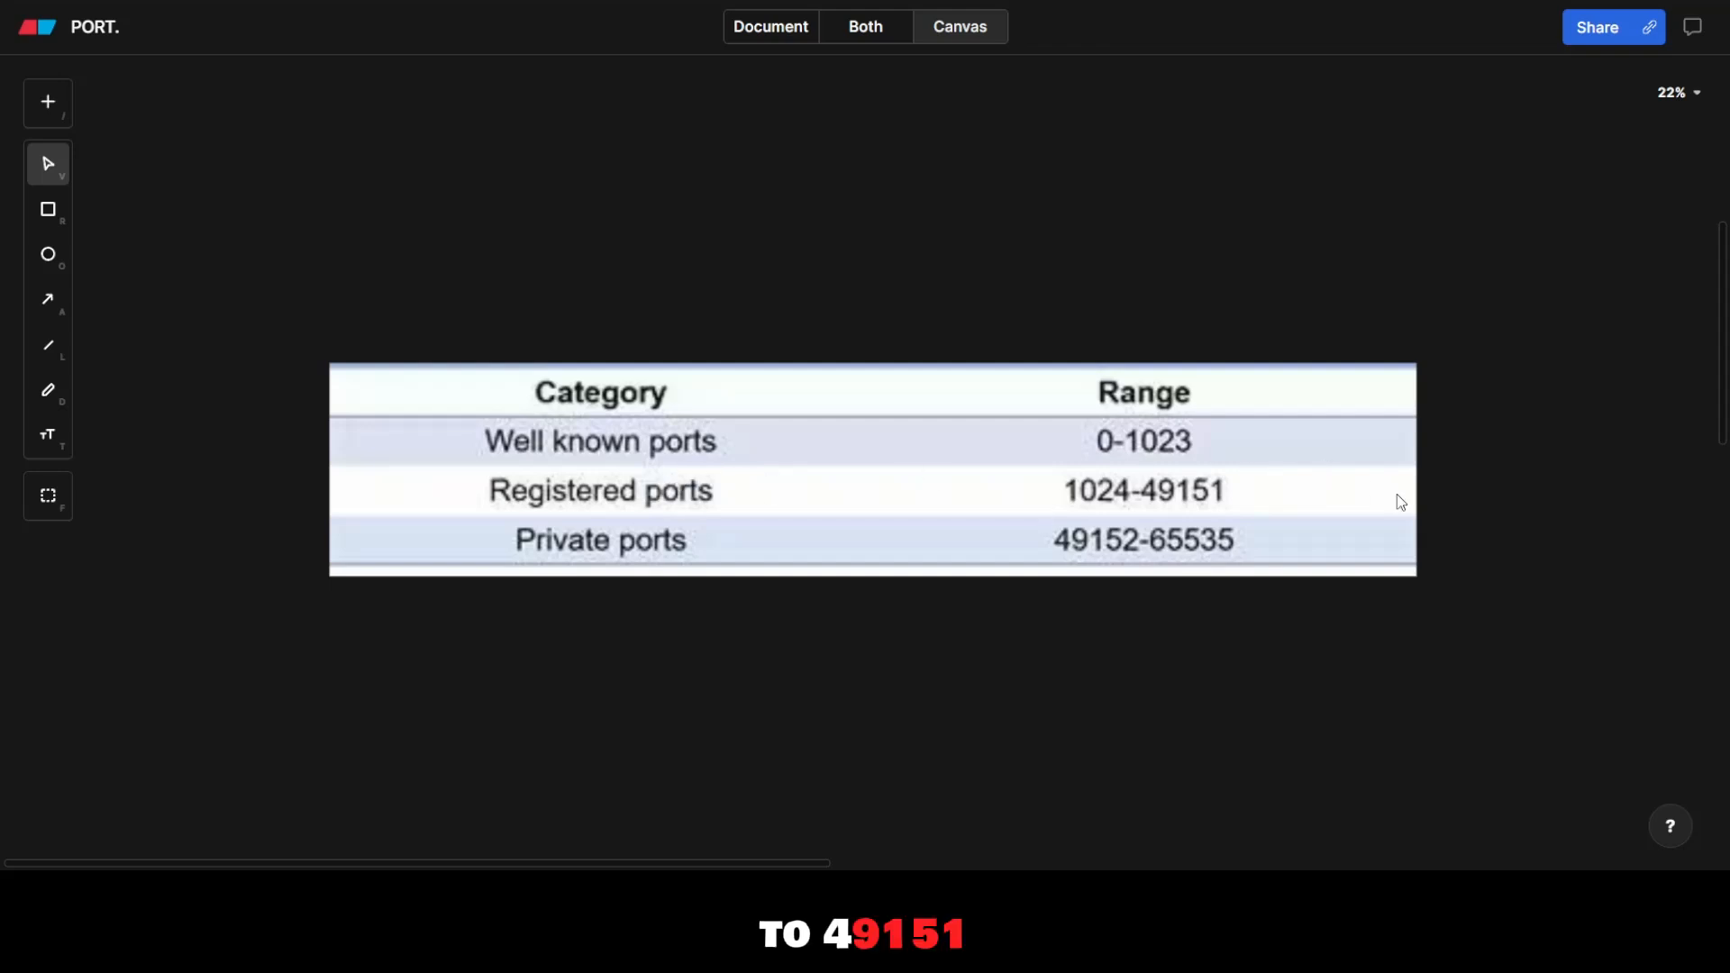
{"action": "mouse_move", "coordinate": [762, 433]}
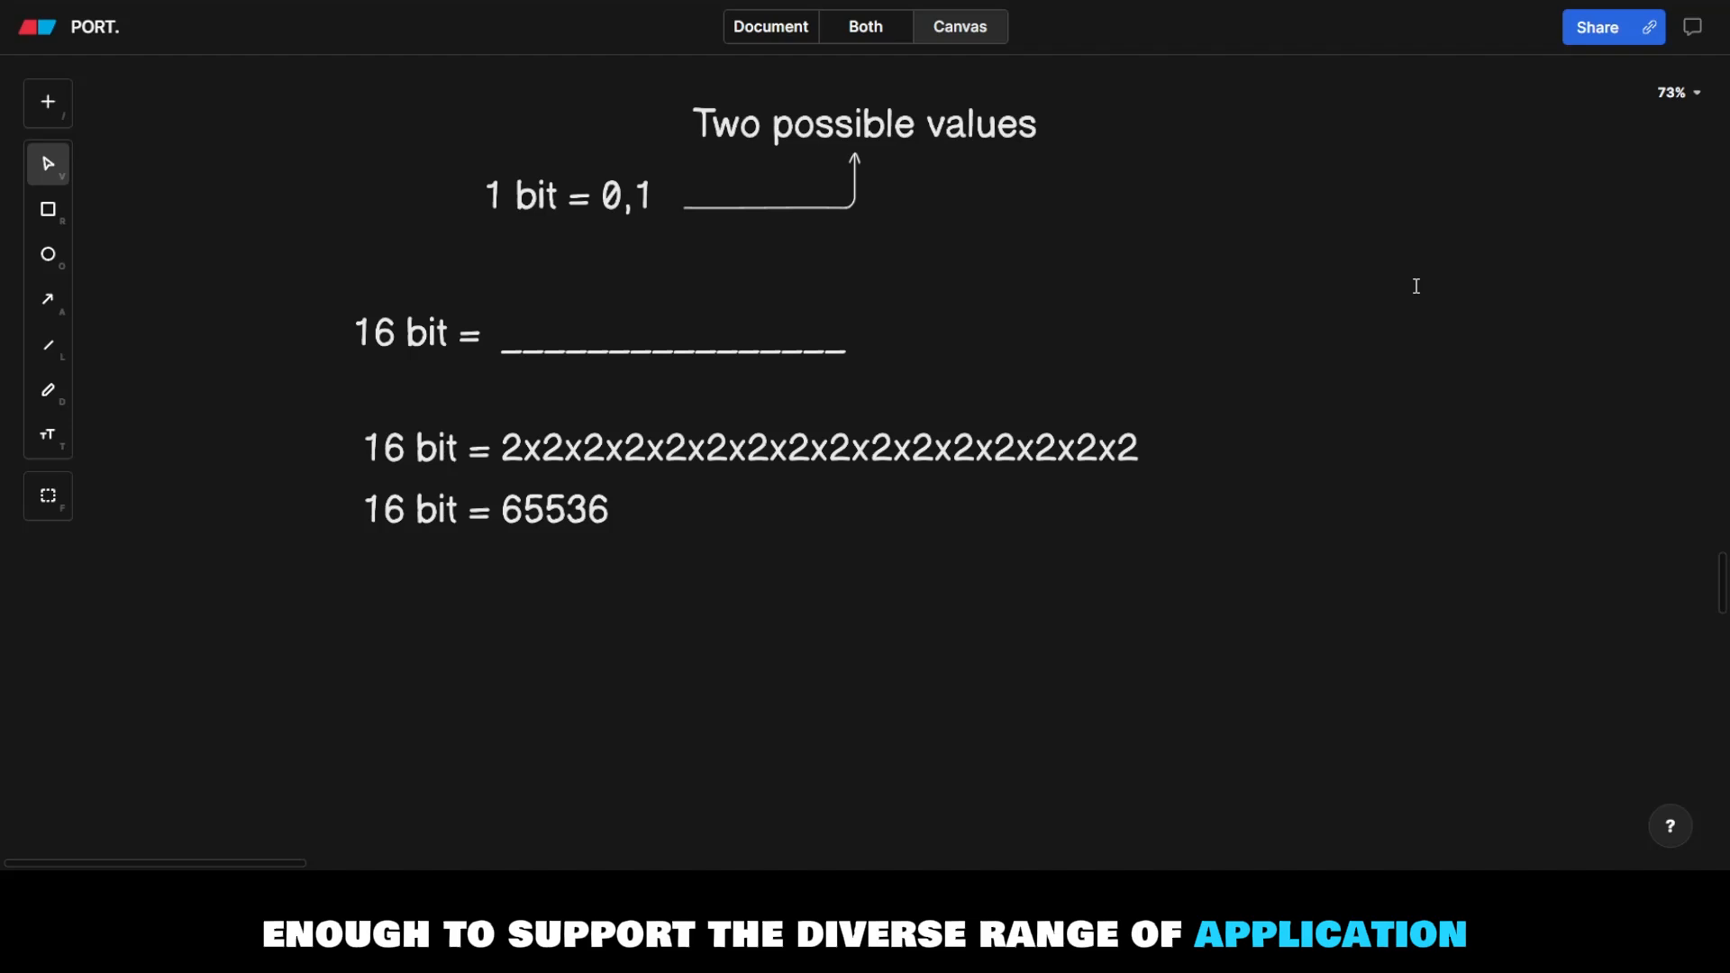
{"action": "mouse_move", "coordinate": [1433, 294]}
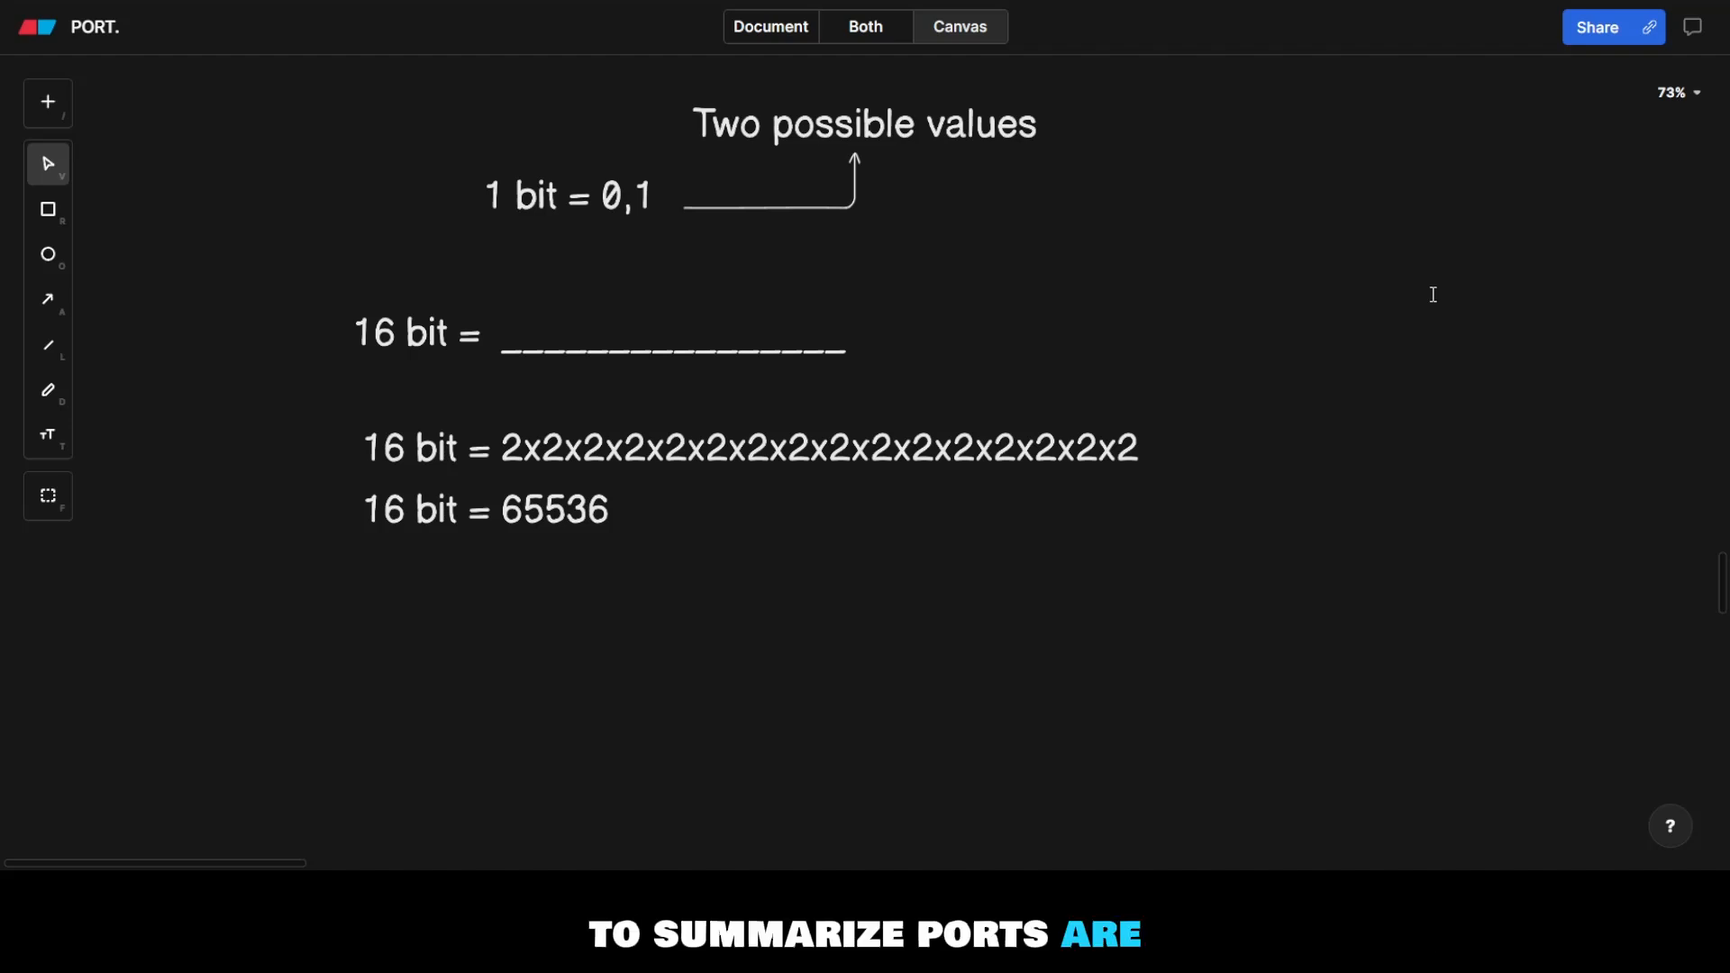